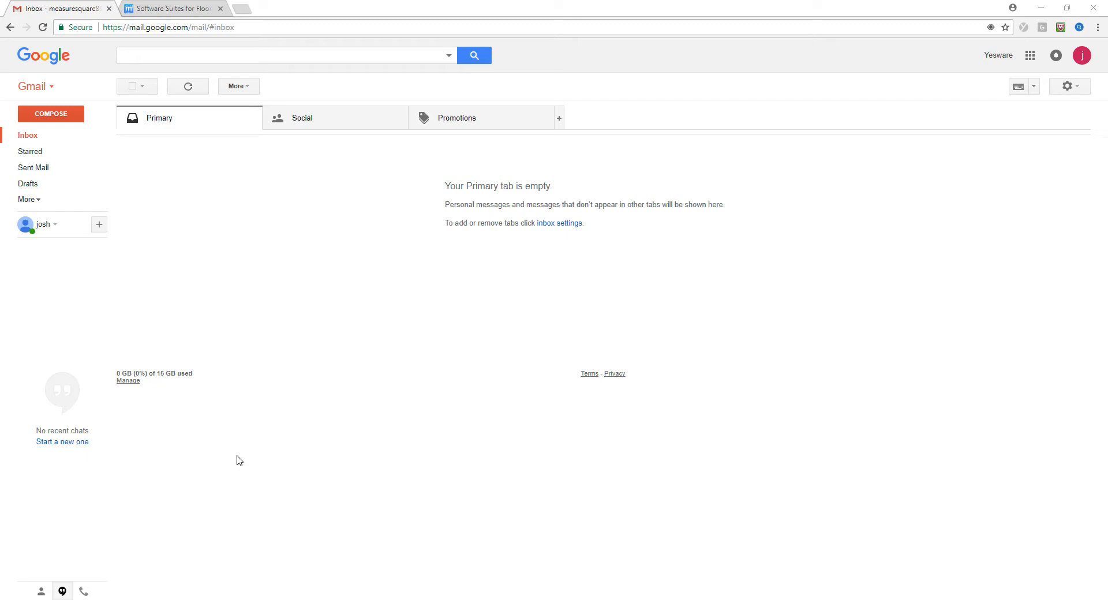
- Close the MeasureSquare website tab, leaving Gmail open
{"action": "left_click", "coordinate": [220, 7]}
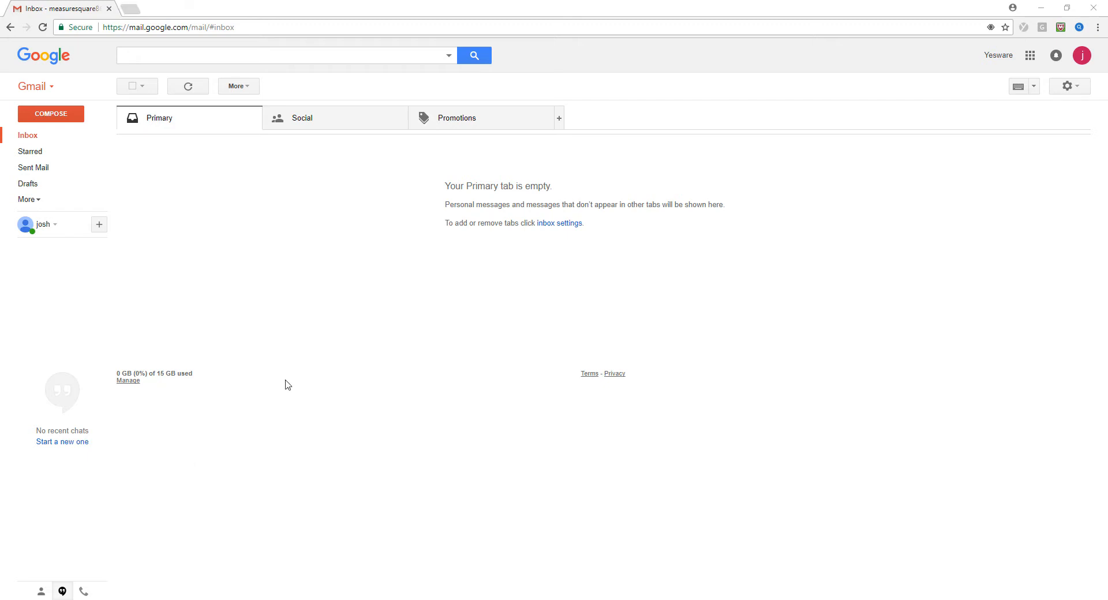
{"action": "mouse_move", "coordinate": [131, 13]}
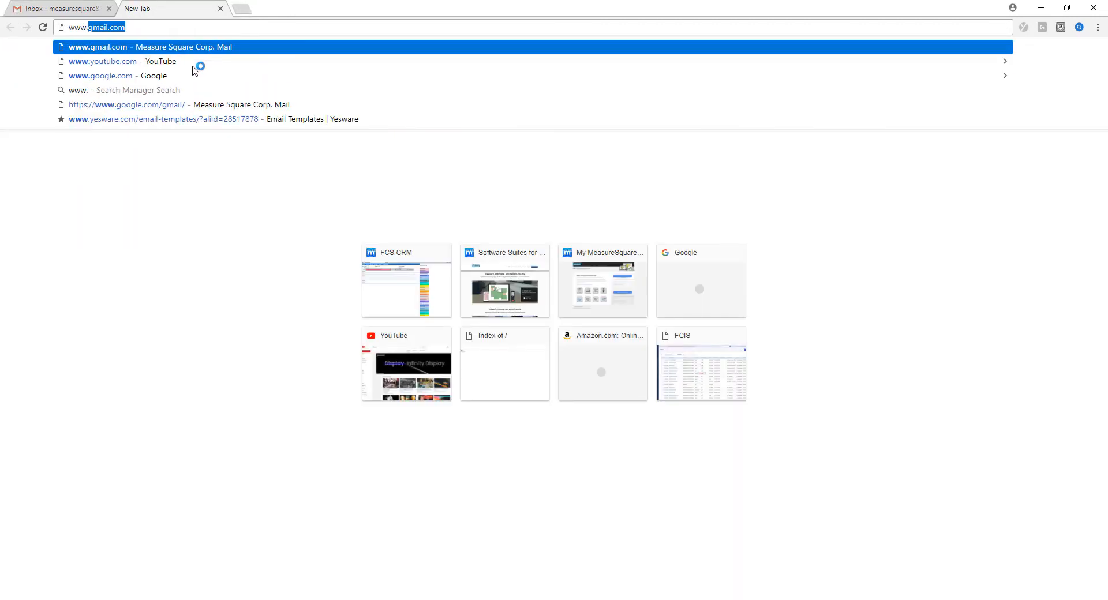
{"action": "type", "text": "www.measuresquare.com"}
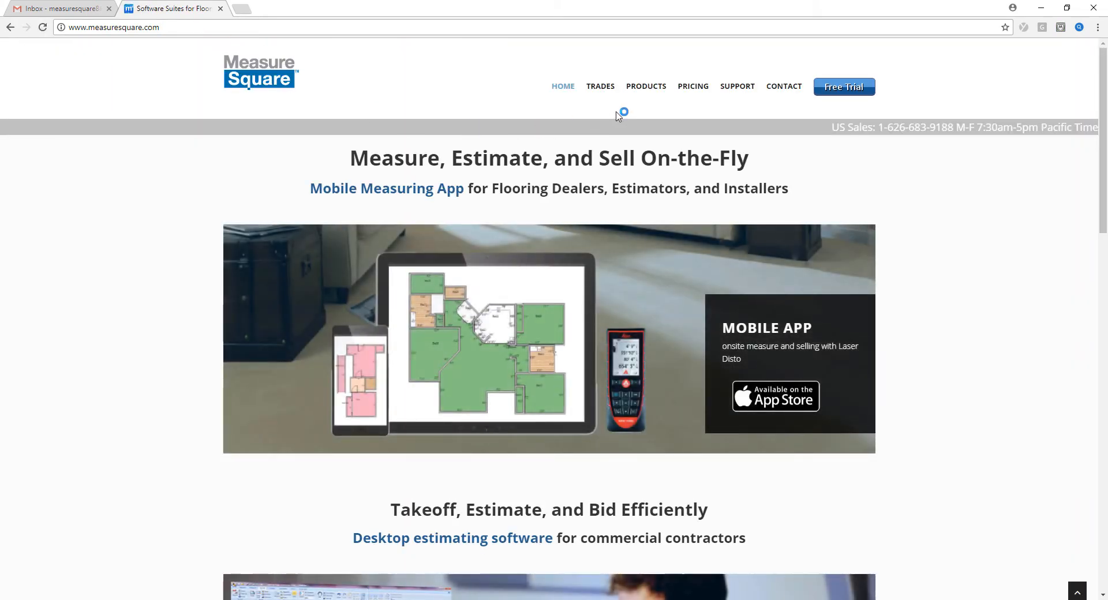
{"action": "left_click", "coordinate": [645, 85]}
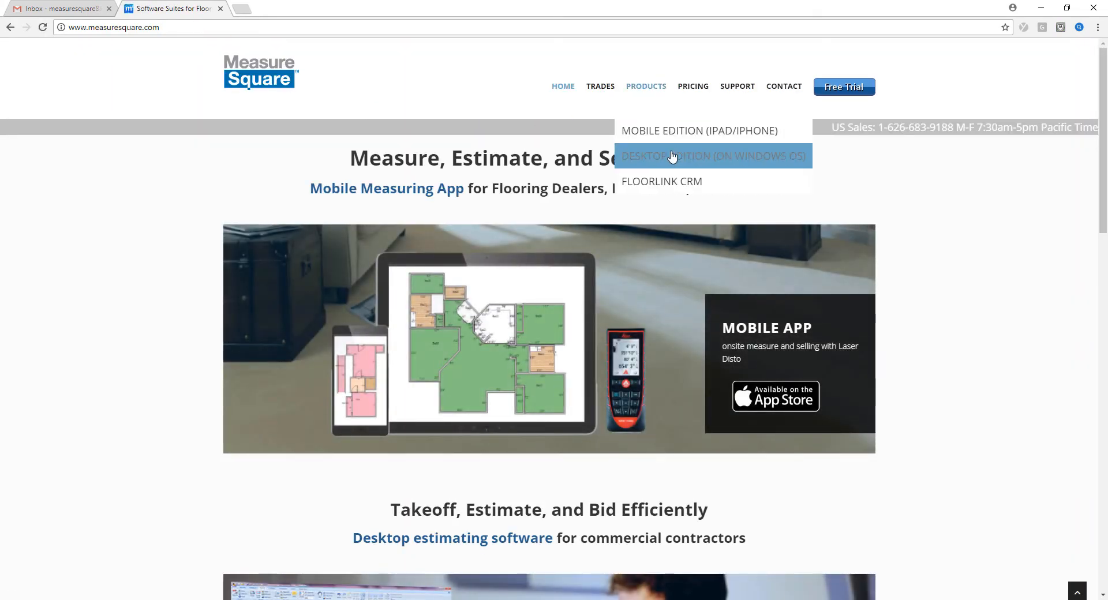
{"action": "left_click", "coordinate": [713, 156]}
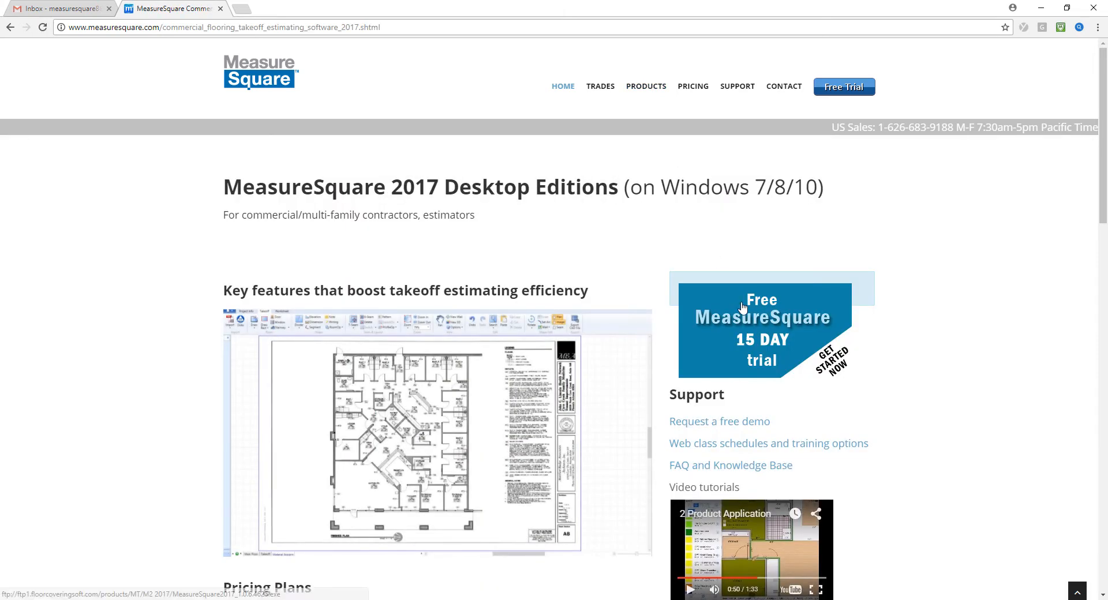
{"action": "mouse_move", "coordinate": [777, 315]}
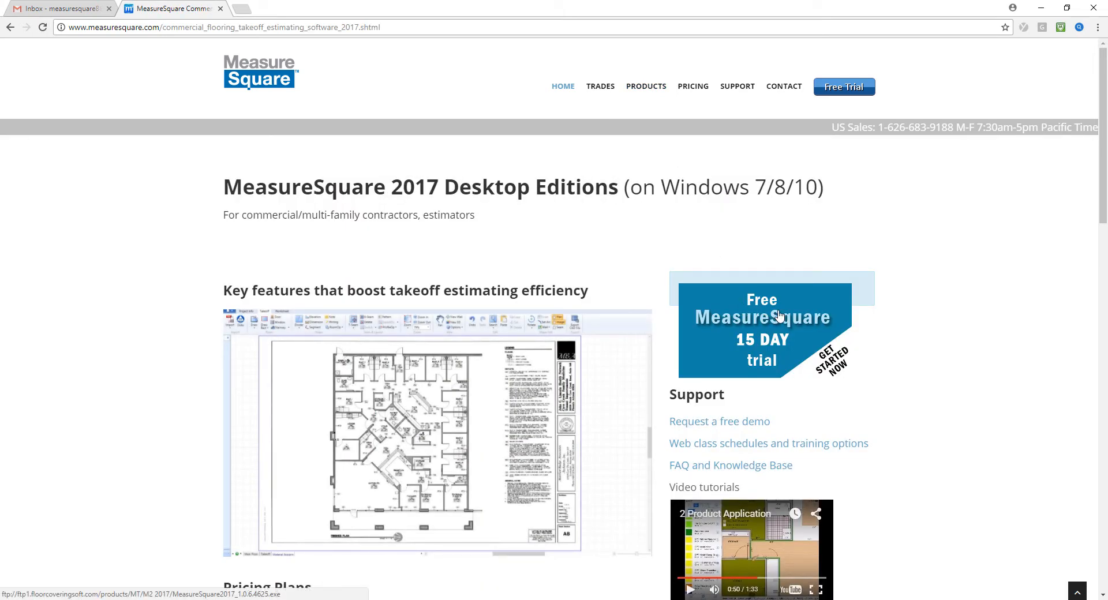
{"action": "left_click", "coordinate": [766, 332]}
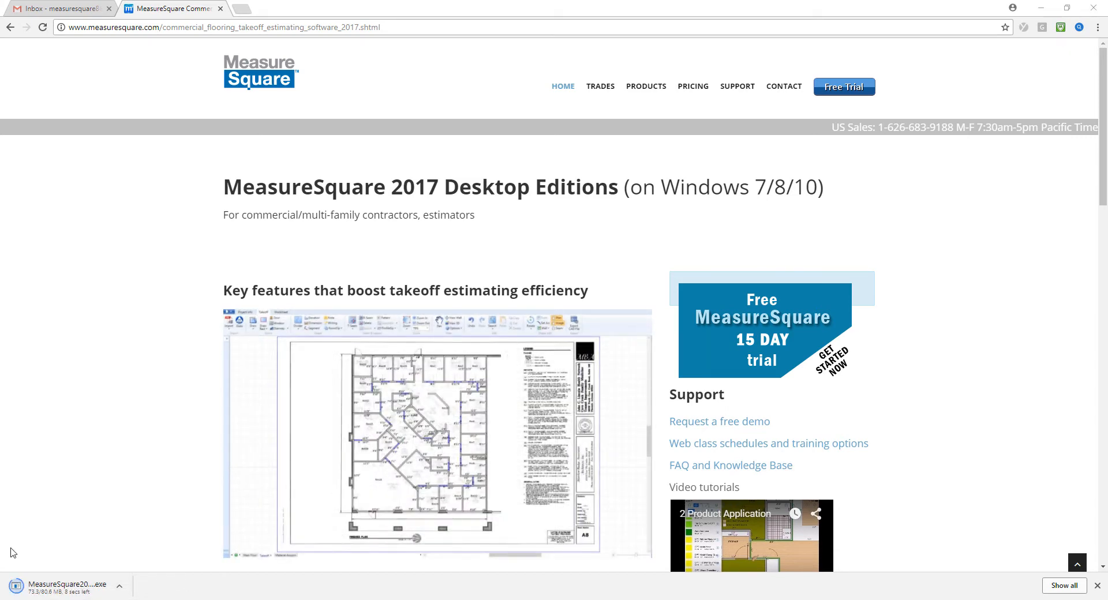
- Run the installer, accept the license and install to the default folder
{"action": "left_click", "coordinate": [65, 588]}
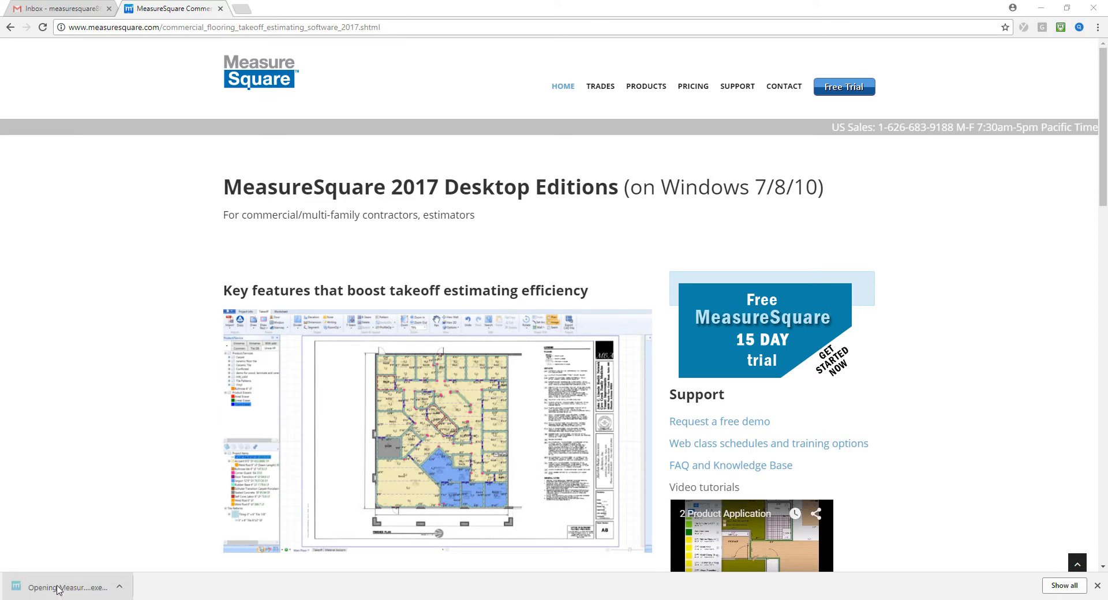
{"action": "mouse_move", "coordinate": [129, 500]}
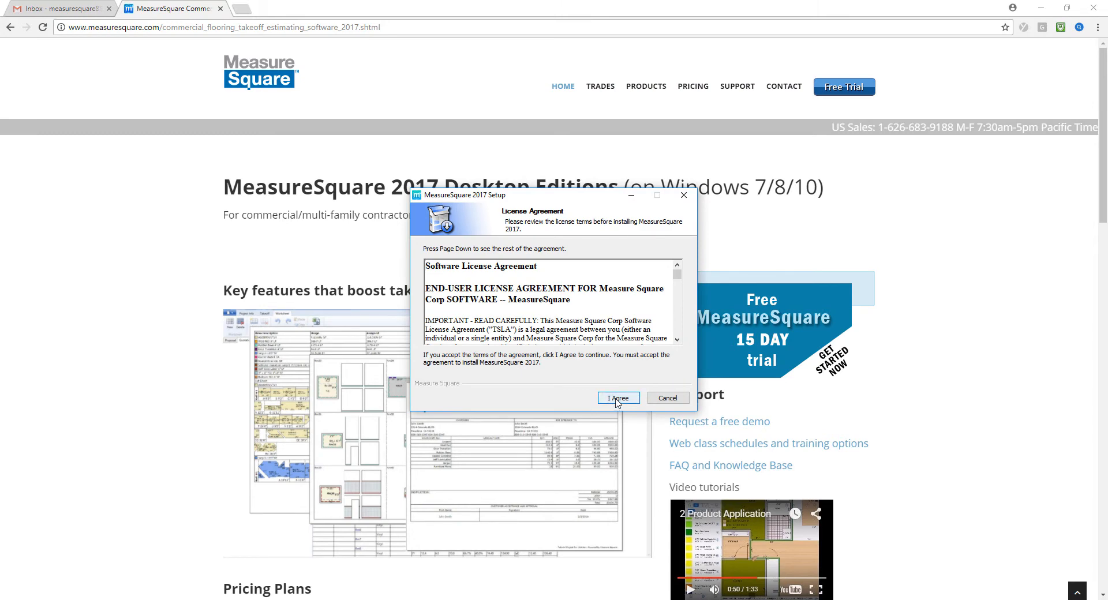
{"action": "left_click", "coordinate": [616, 397]}
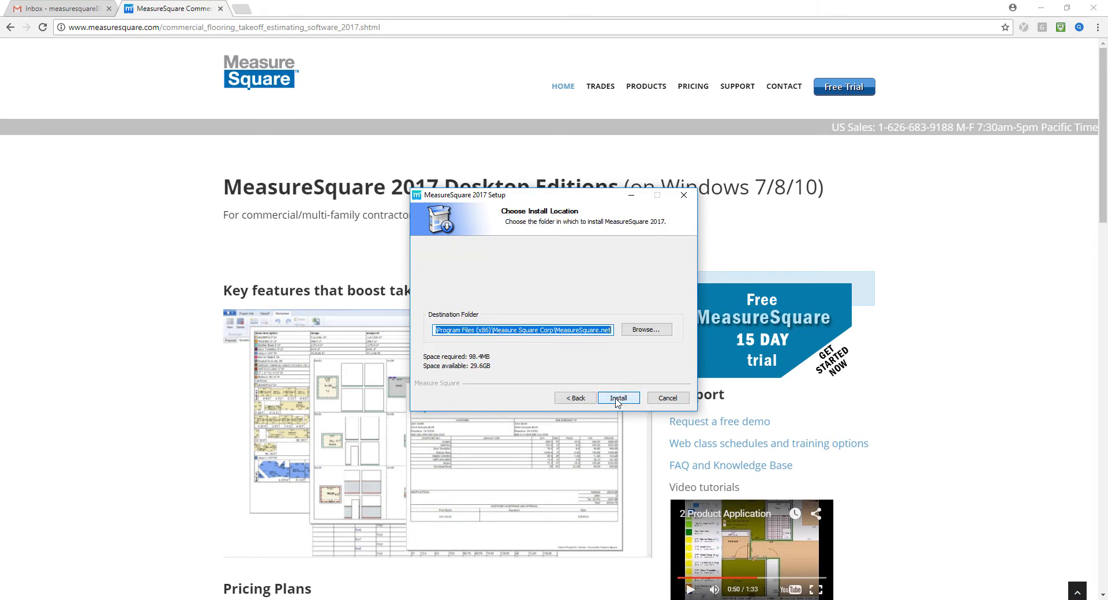
{"action": "left_click", "coordinate": [617, 397]}
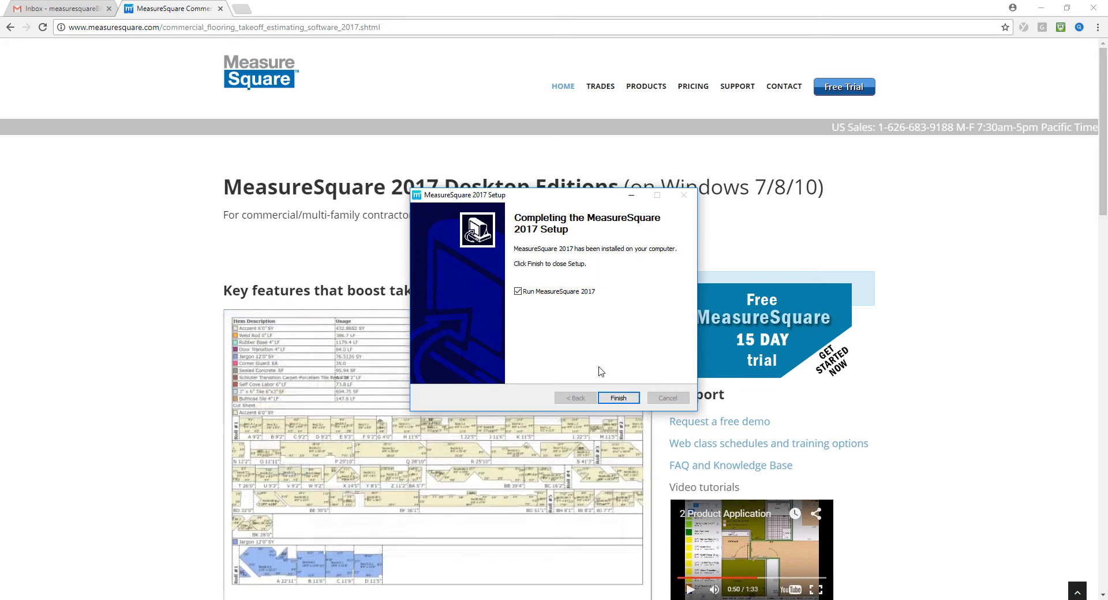
{"action": "left_click", "coordinate": [284, 8]}
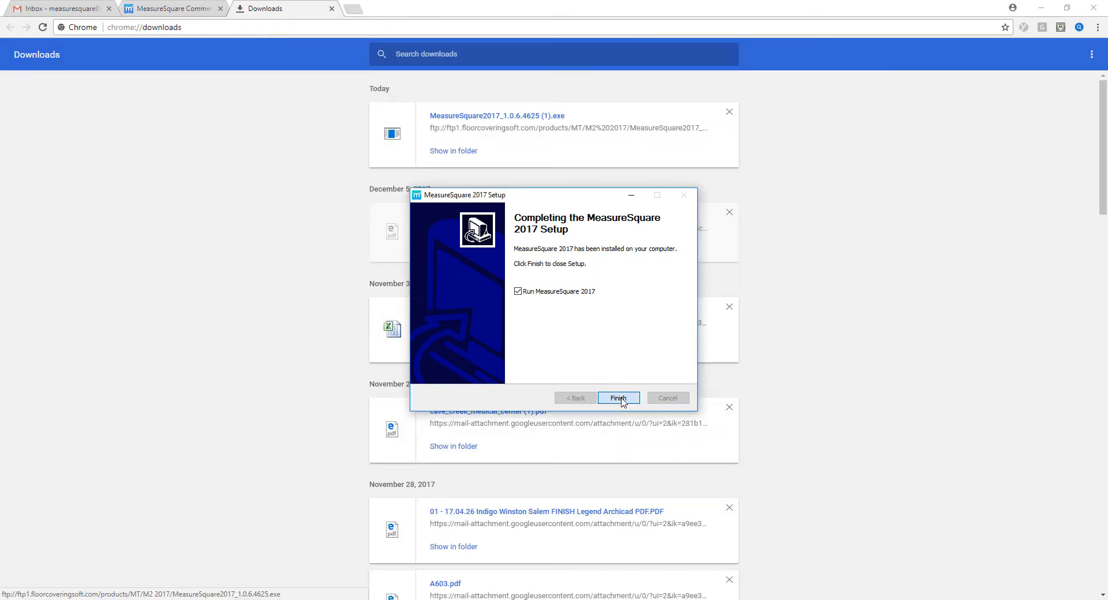
- Finish setup to launch MeasureSquare 2017, then open the free-trial registration form
{"action": "left_click", "coordinate": [618, 397]}
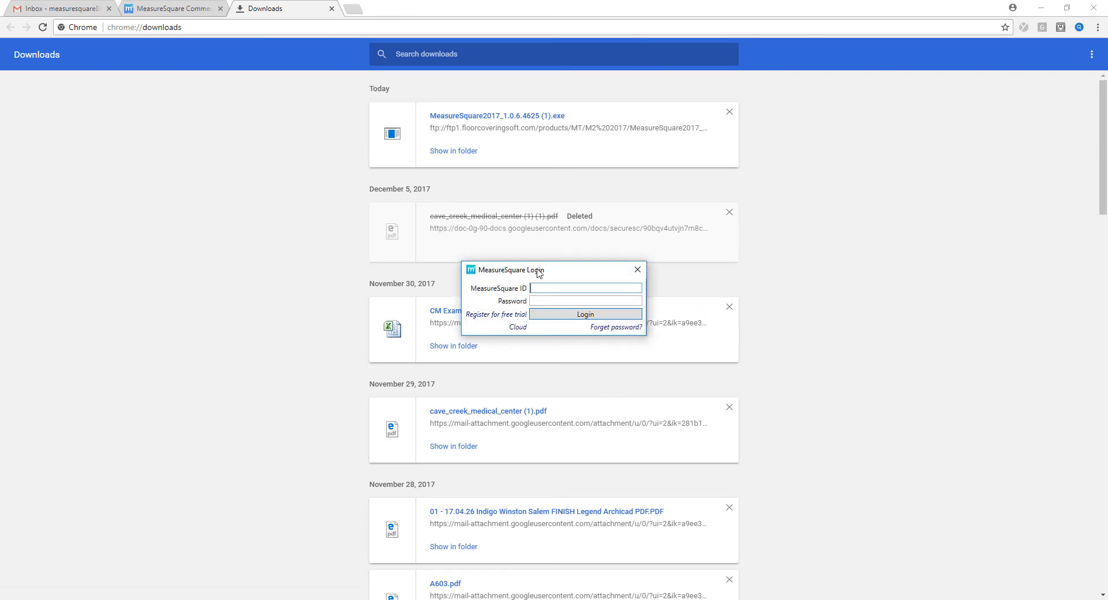
{"action": "mouse_move", "coordinate": [502, 295]}
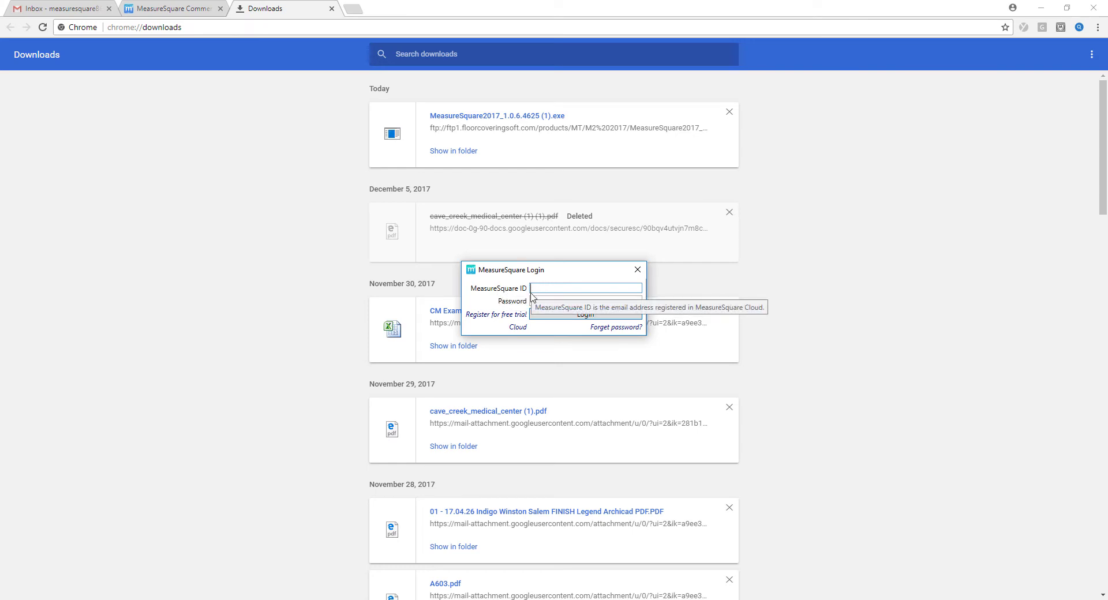
{"action": "mouse_move", "coordinate": [492, 321]}
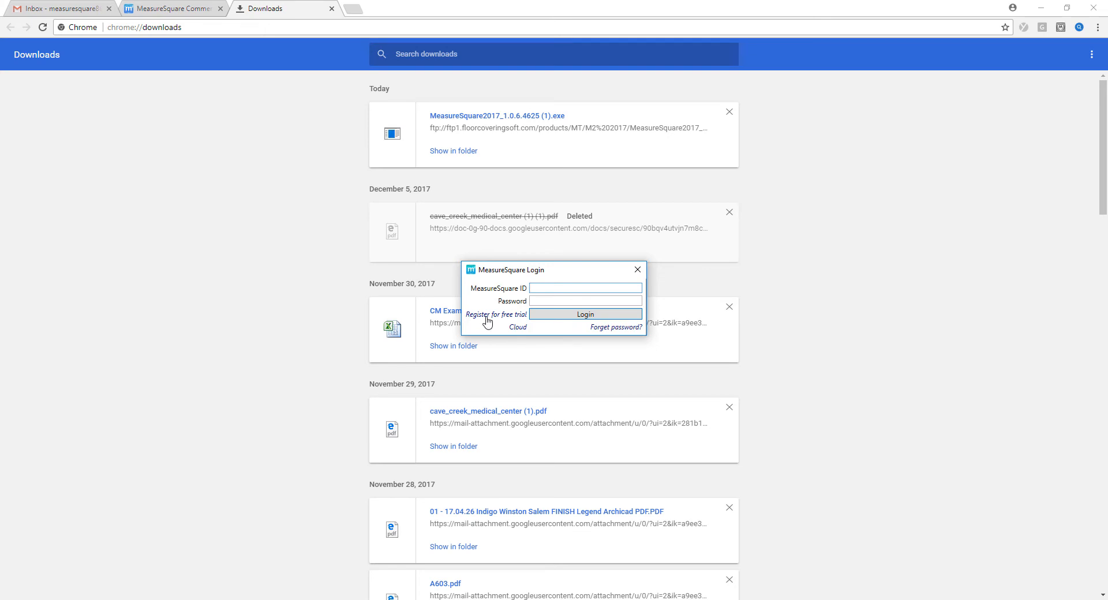
{"action": "left_click", "coordinate": [494, 314]}
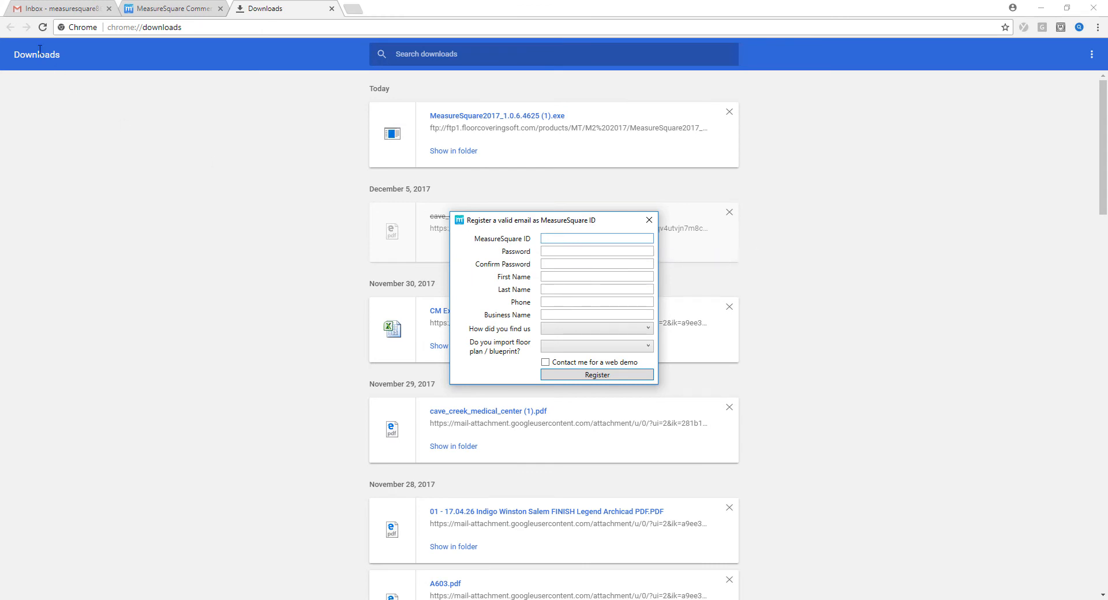
- Enter the Gmail address as MeasureSquare ID and a matching password
{"action": "left_click", "coordinate": [60, 8]}
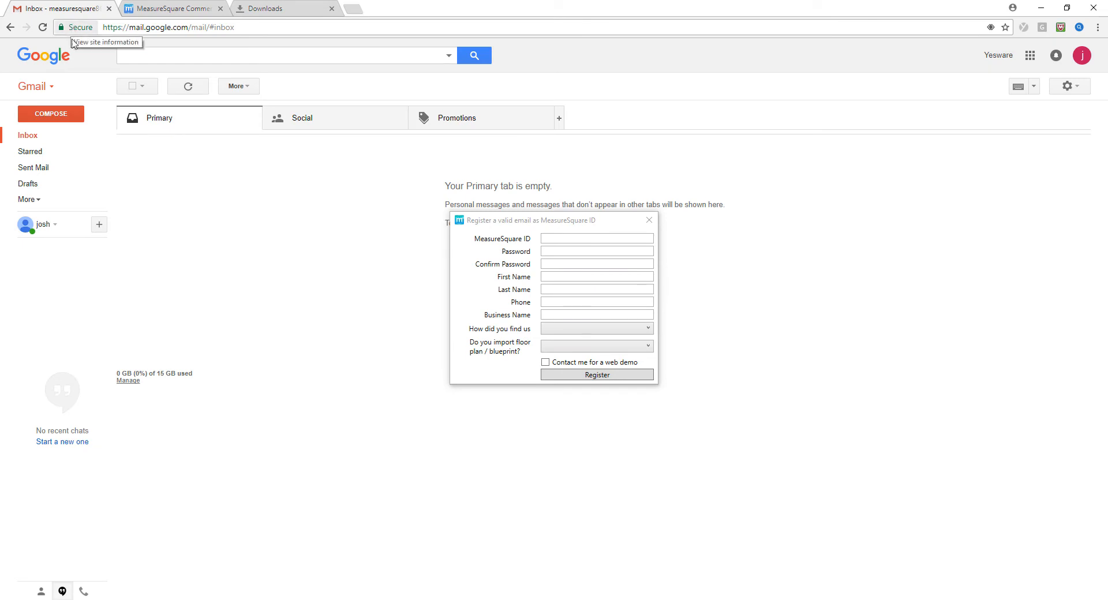
{"action": "mouse_move", "coordinate": [87, 23]}
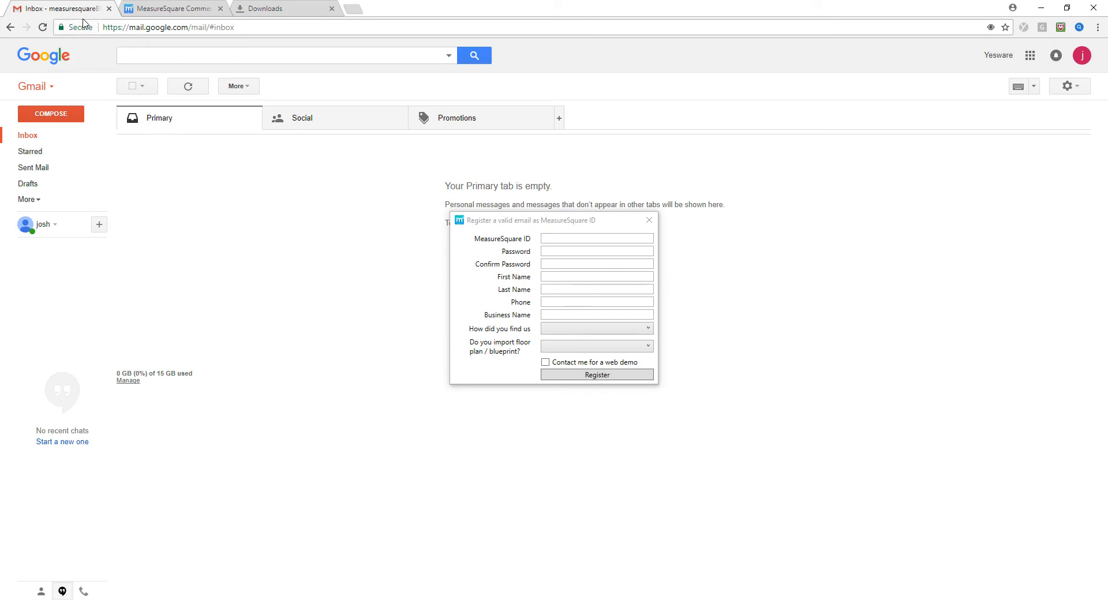
{"action": "left_click", "coordinate": [596, 238]}
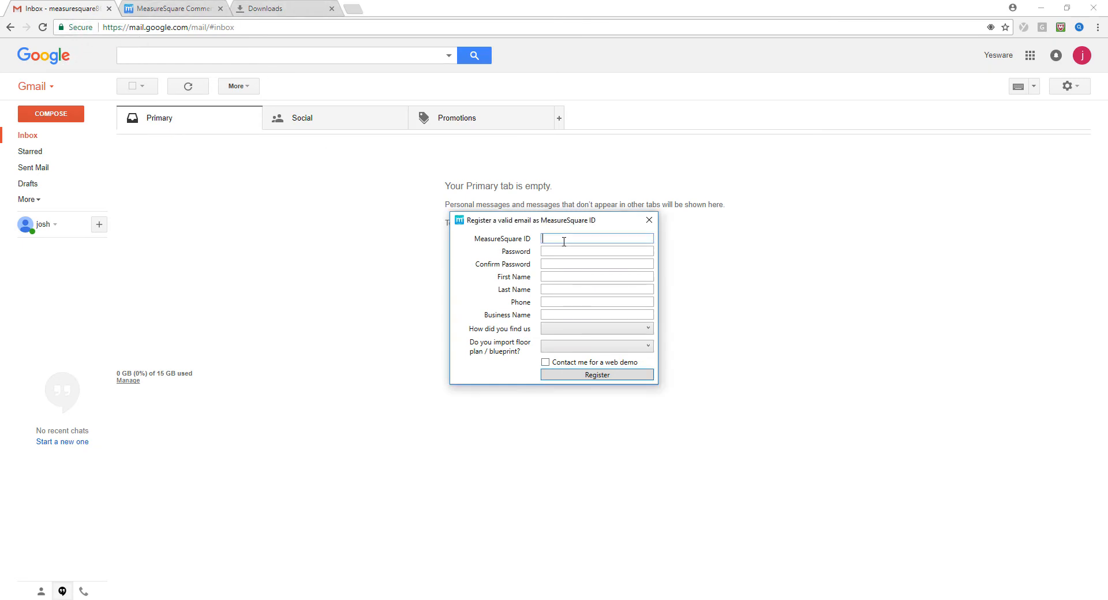
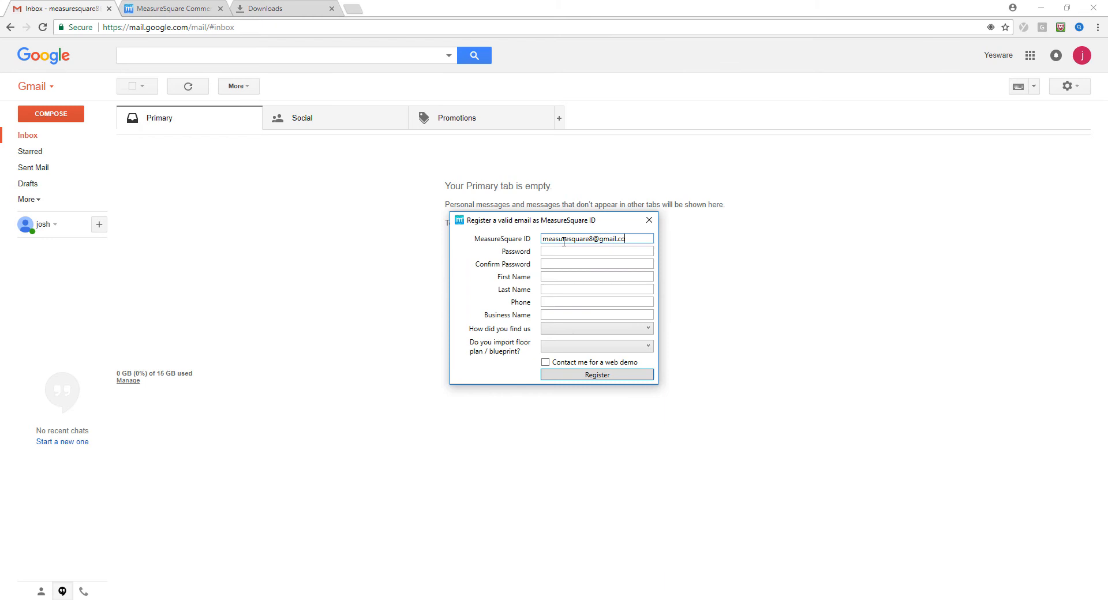
{"action": "left_click", "coordinate": [595, 251]}
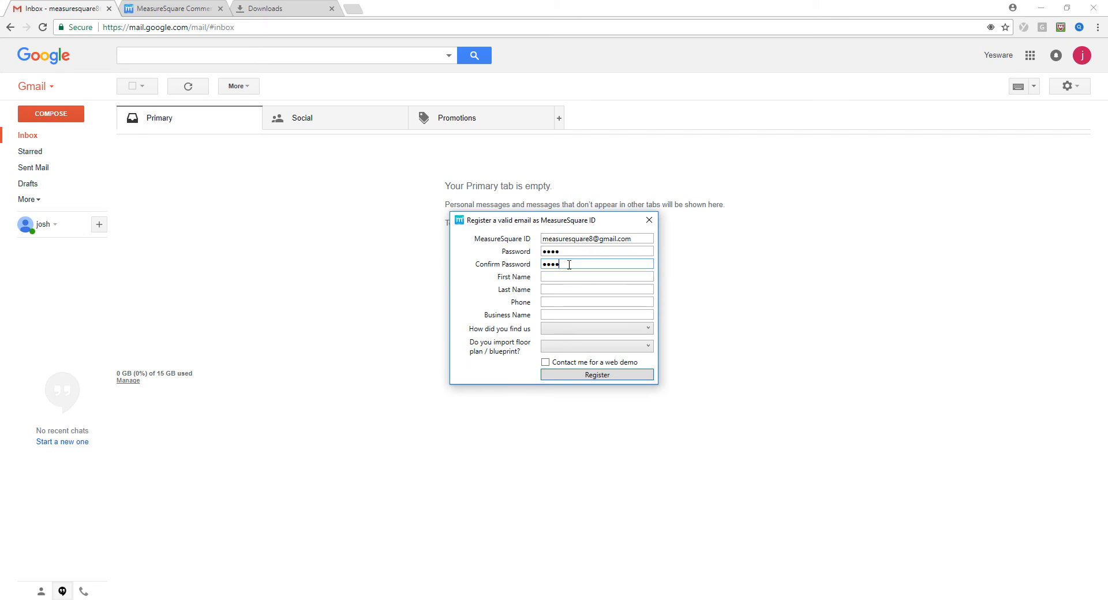
{"action": "left_click", "coordinate": [595, 276]}
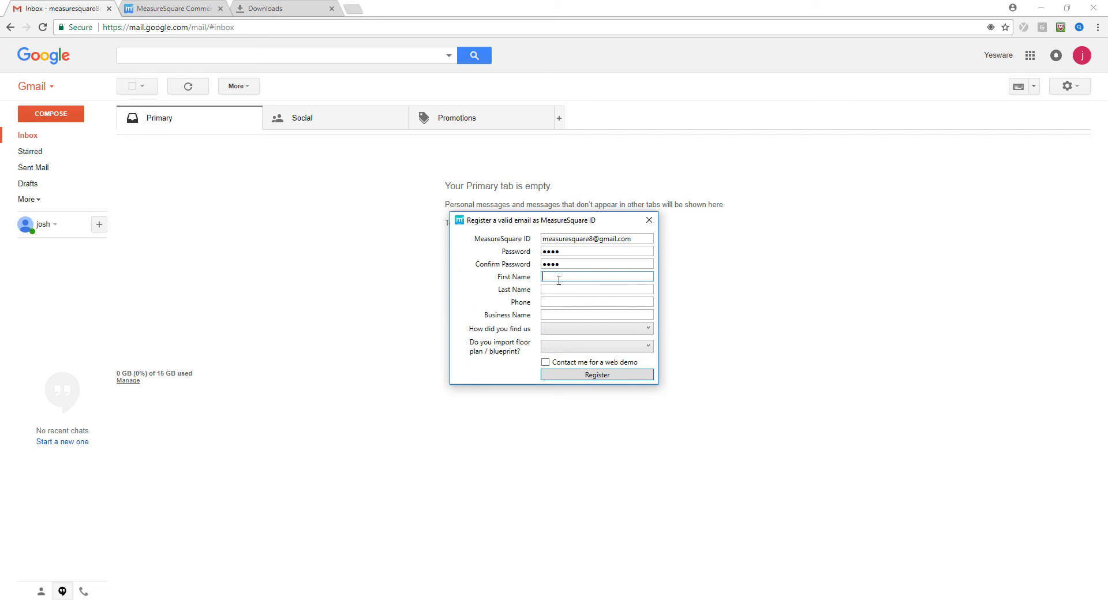
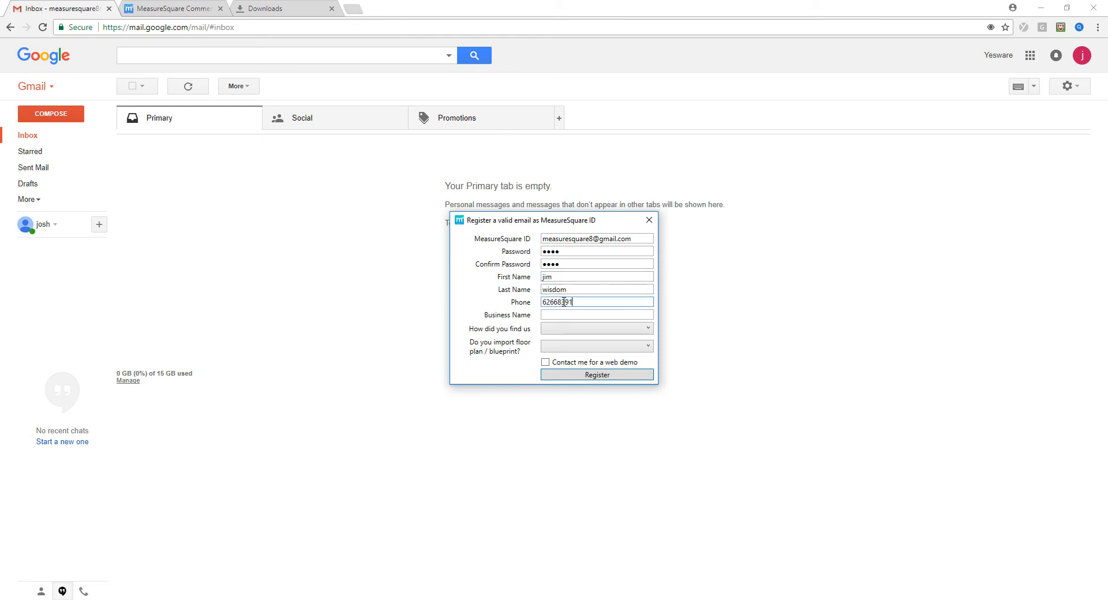
{"action": "left_click", "coordinate": [596, 315]}
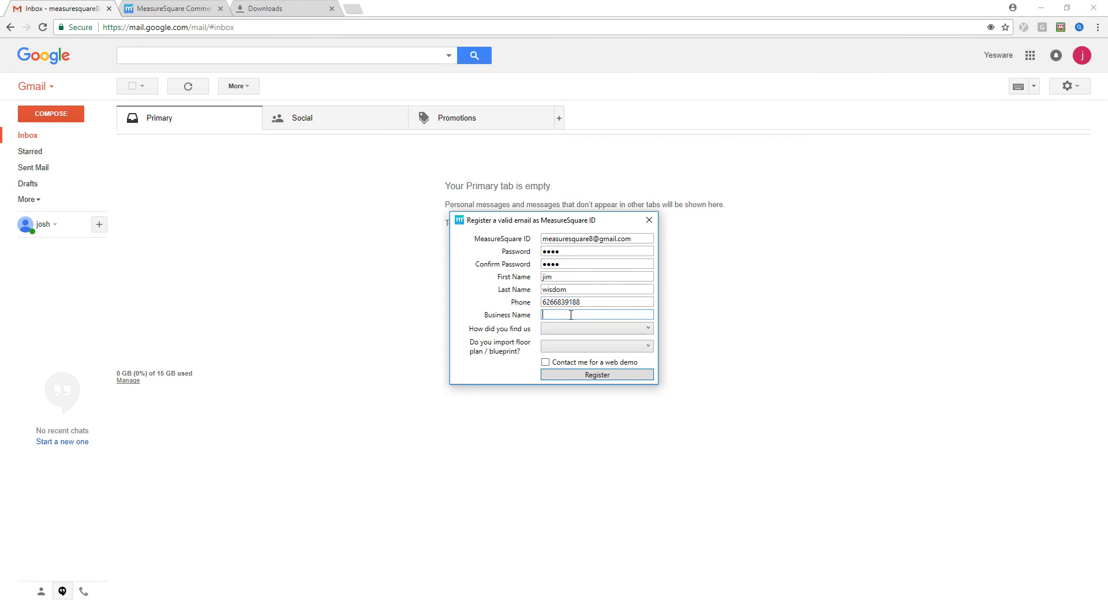
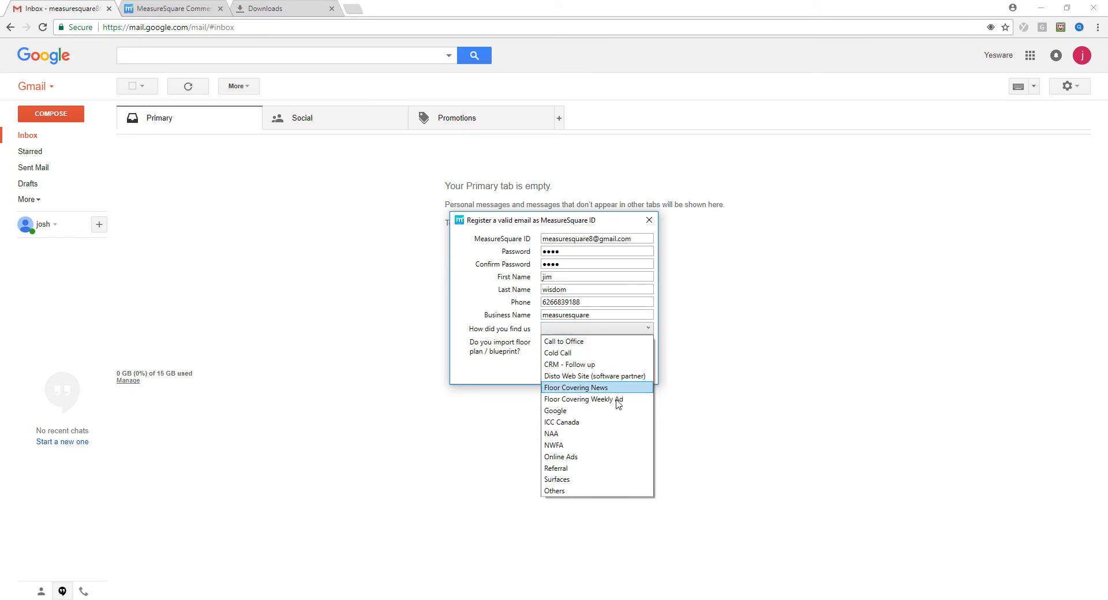
{"action": "mouse_move", "coordinate": [611, 410]}
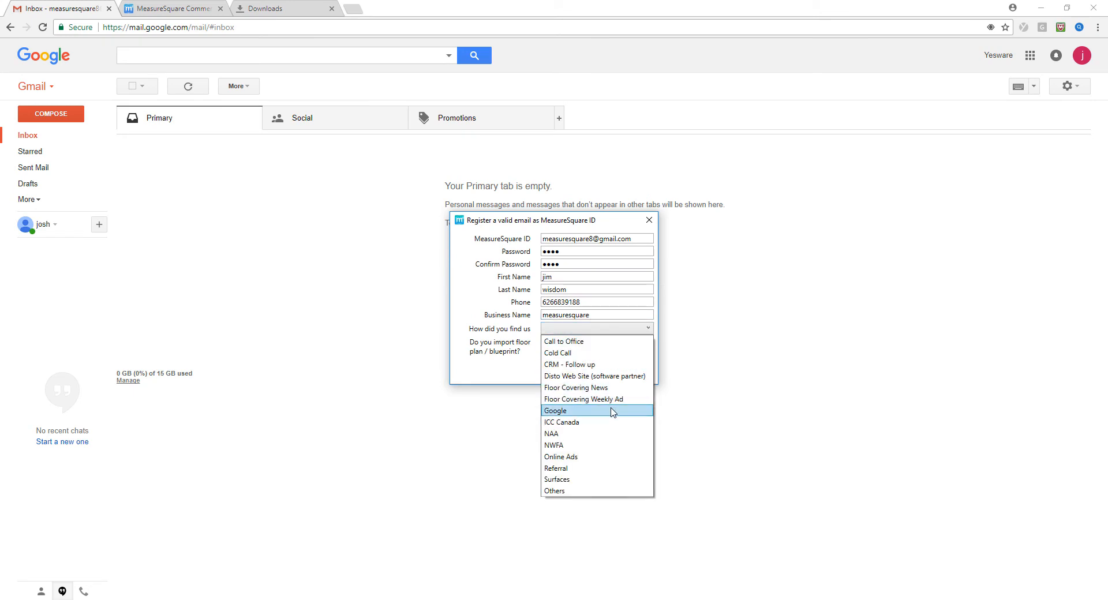
- Choose Google as referral and Yes for floor-plan import, then register
{"action": "left_click", "coordinate": [555, 411]}
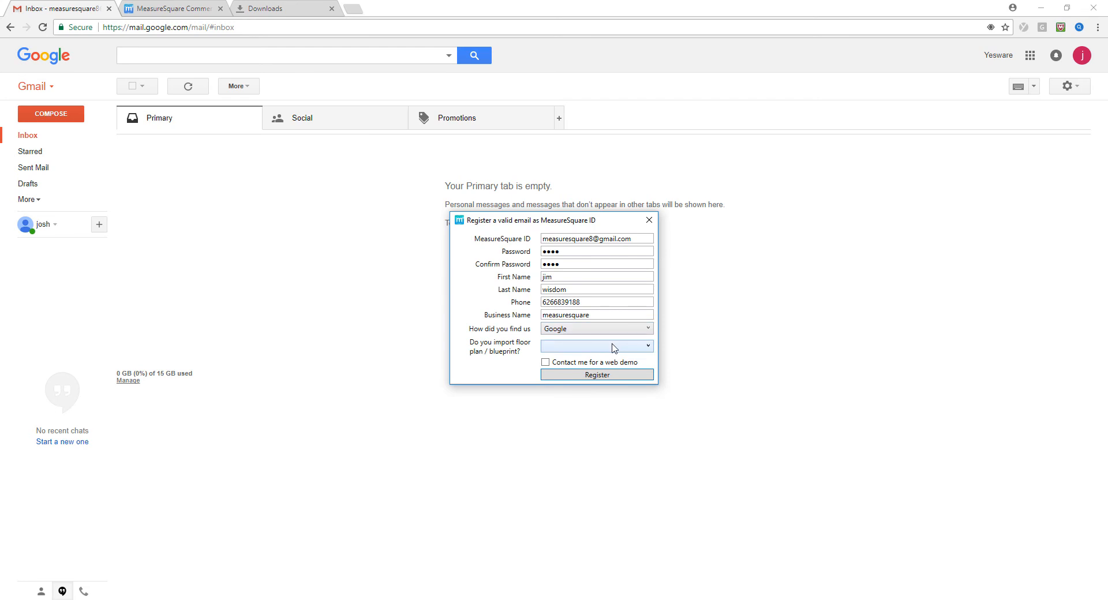
{"action": "mouse_move", "coordinate": [499, 351]}
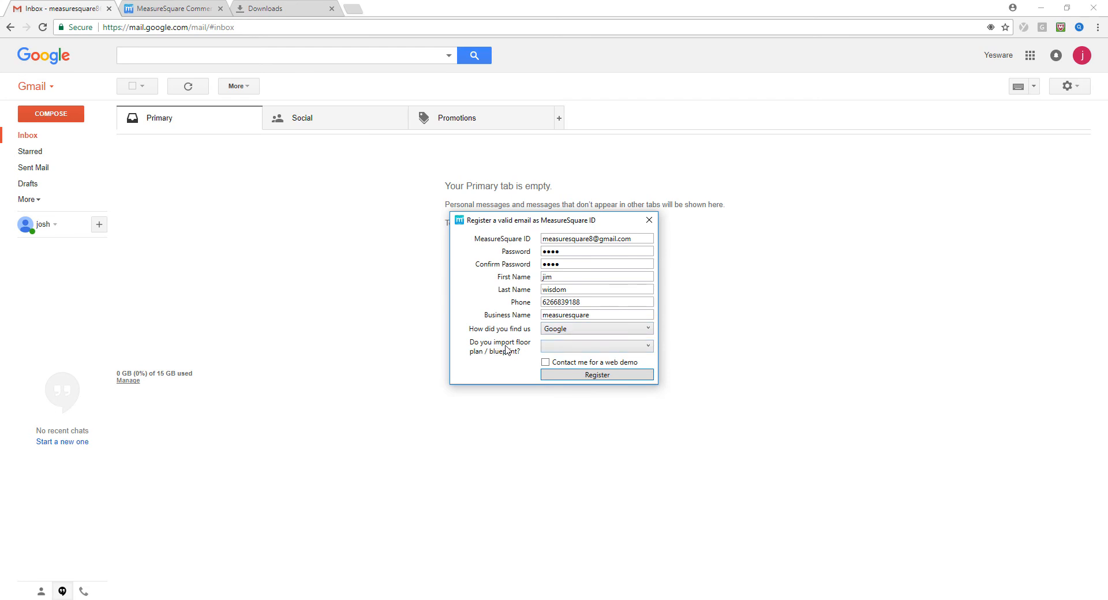
{"action": "left_click", "coordinate": [595, 345]}
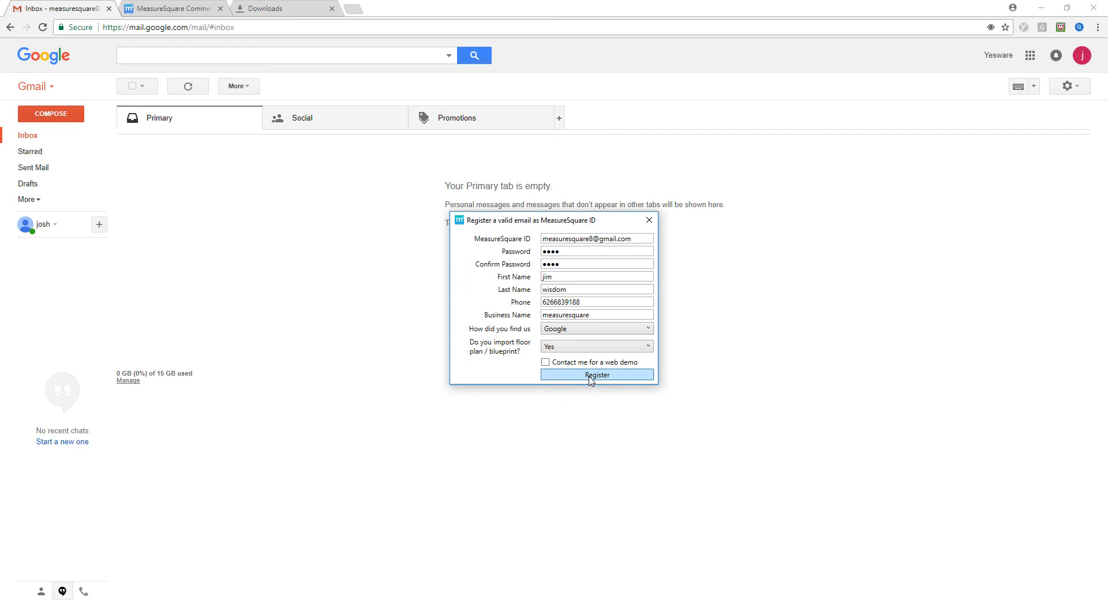
{"action": "left_click", "coordinate": [596, 374]}
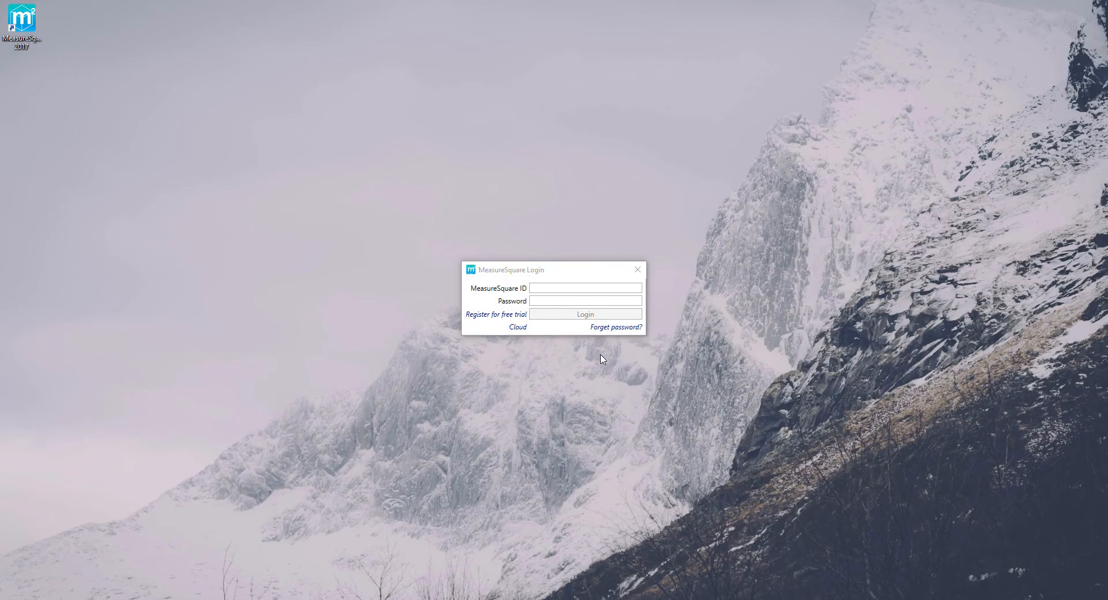
{"action": "mouse_move", "coordinate": [558, 360]}
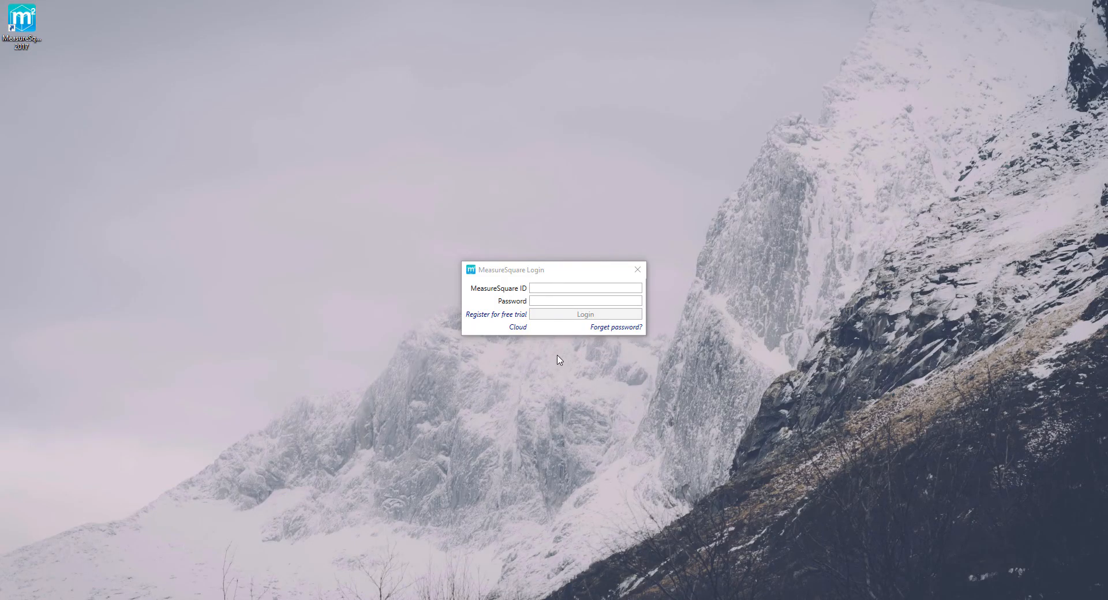
{"action": "mouse_move", "coordinate": [548, 283]}
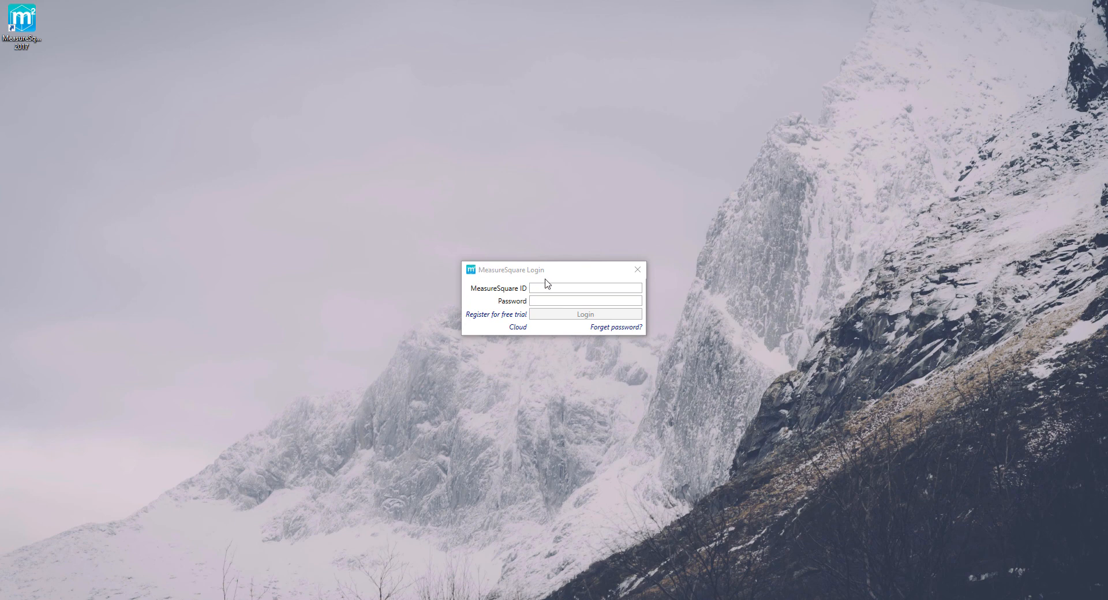
- Log in with the registered measuresquare Gmail ID and password
{"action": "left_click", "coordinate": [585, 288]}
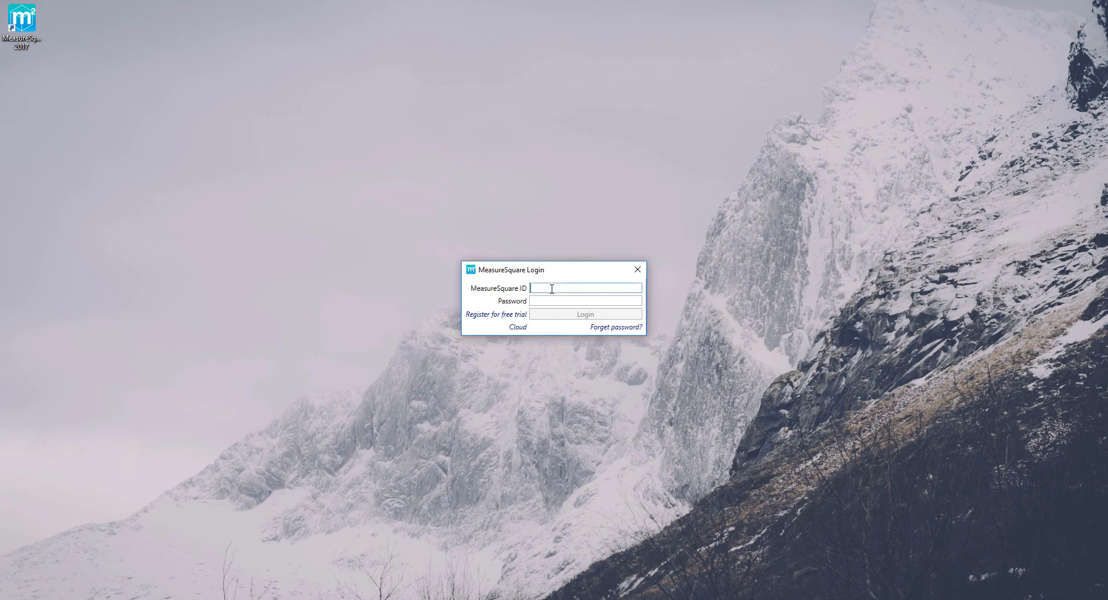
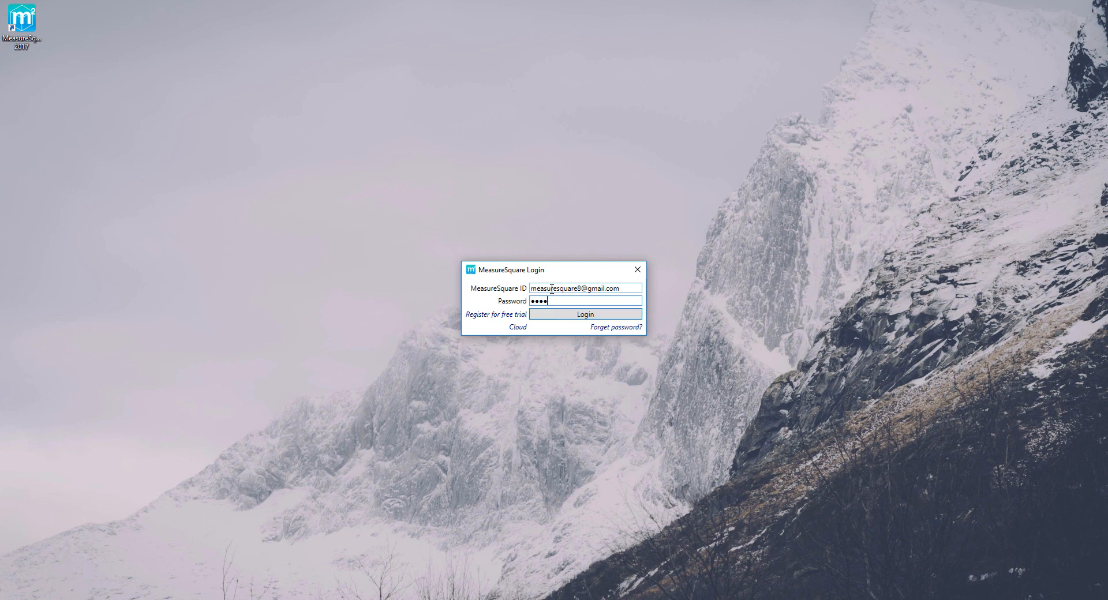
{"action": "left_click", "coordinate": [585, 314]}
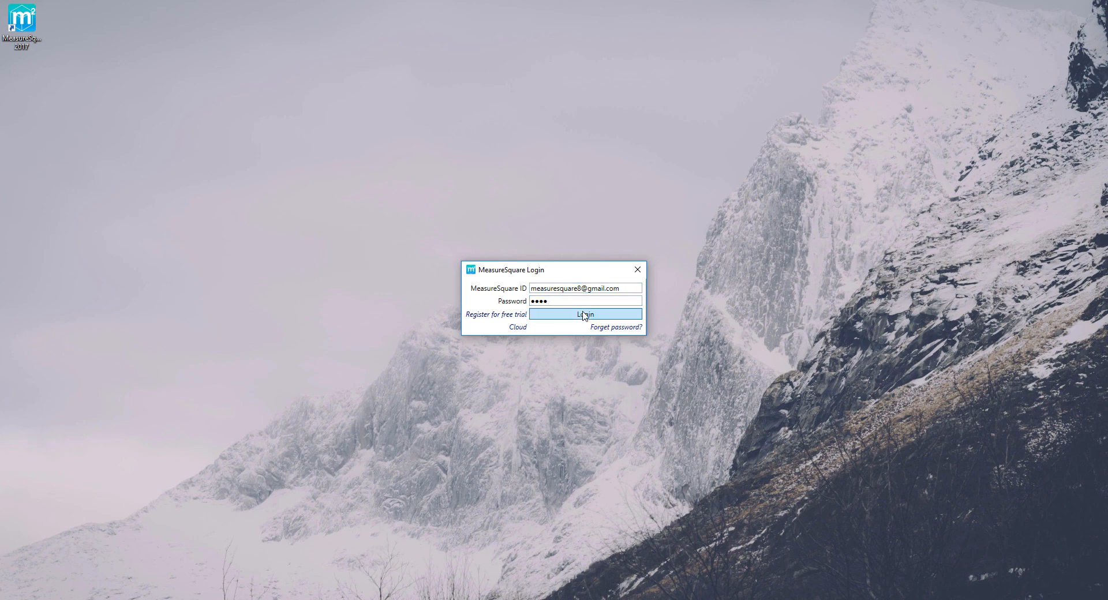
{"action": "left_click", "coordinate": [583, 314]}
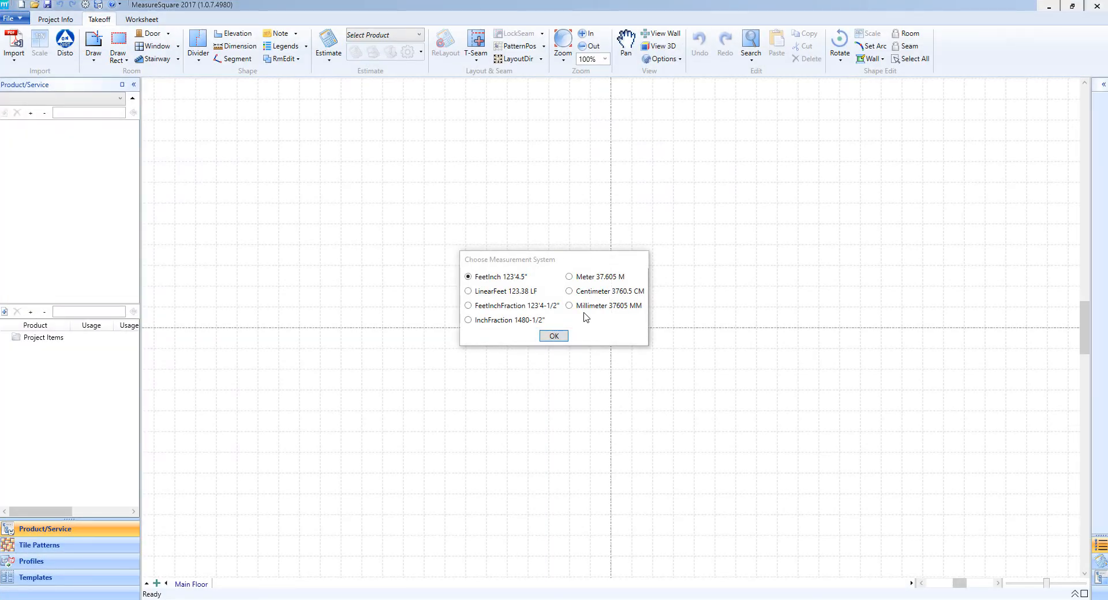
{"action": "mouse_move", "coordinate": [535, 291]}
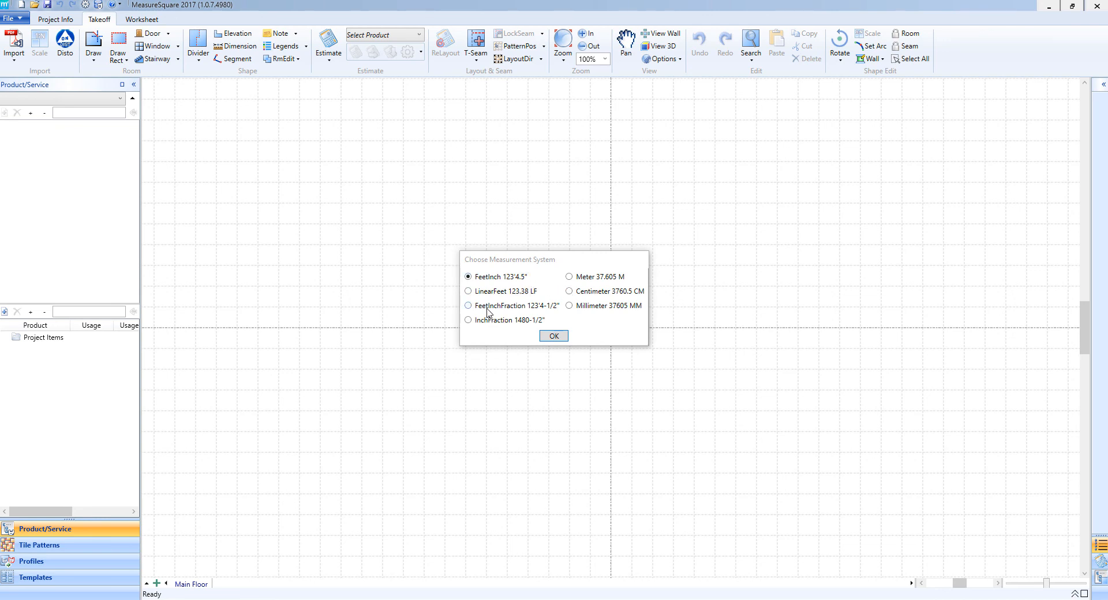
{"action": "mouse_move", "coordinate": [539, 311]}
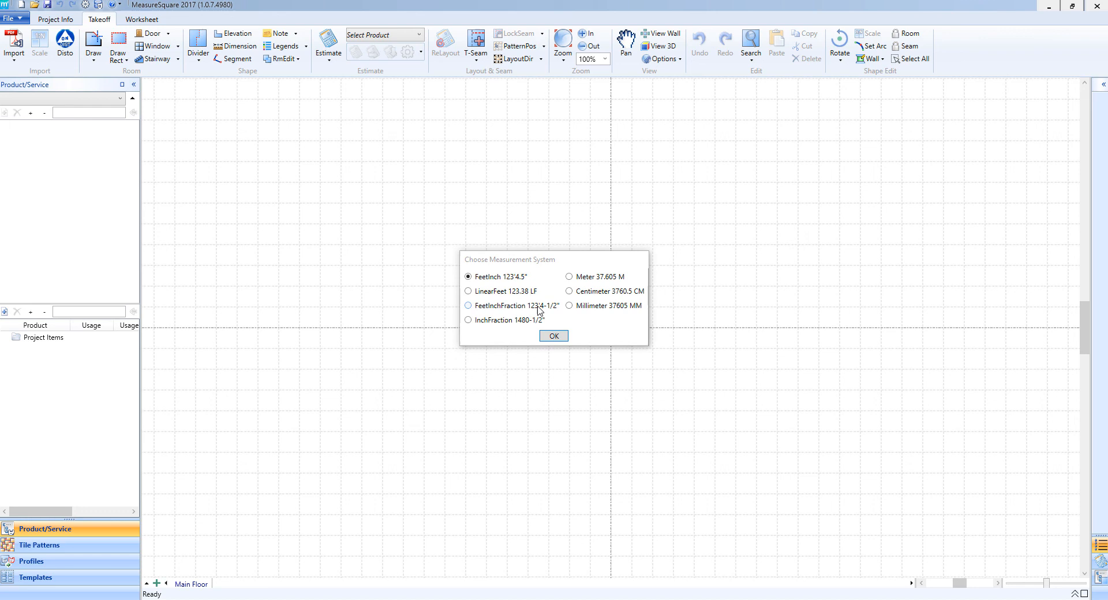
{"action": "mouse_move", "coordinate": [570, 292]}
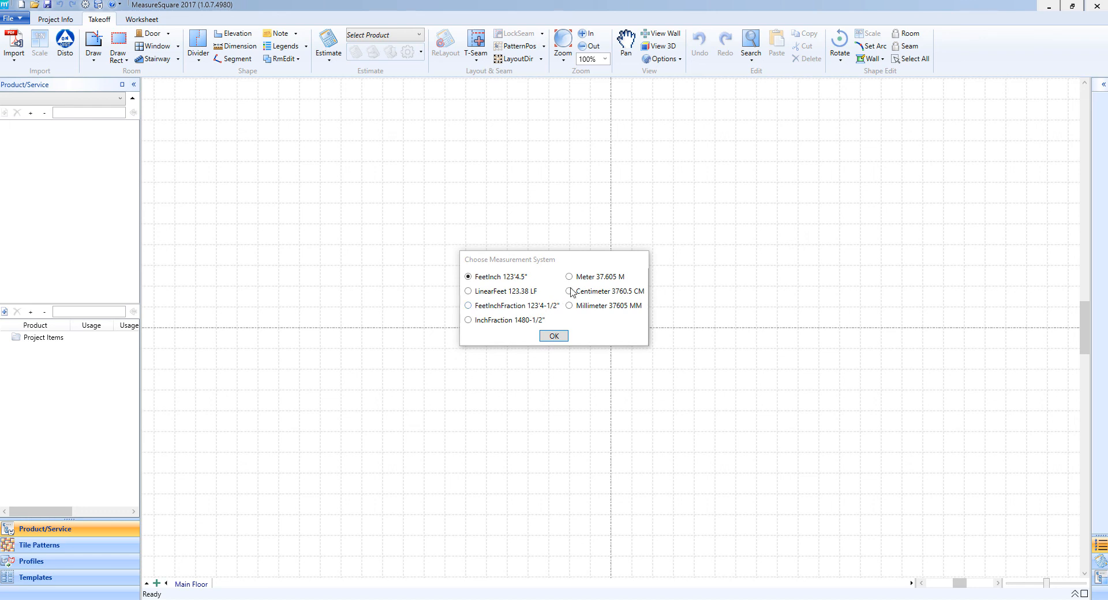
{"action": "mouse_move", "coordinate": [481, 314]}
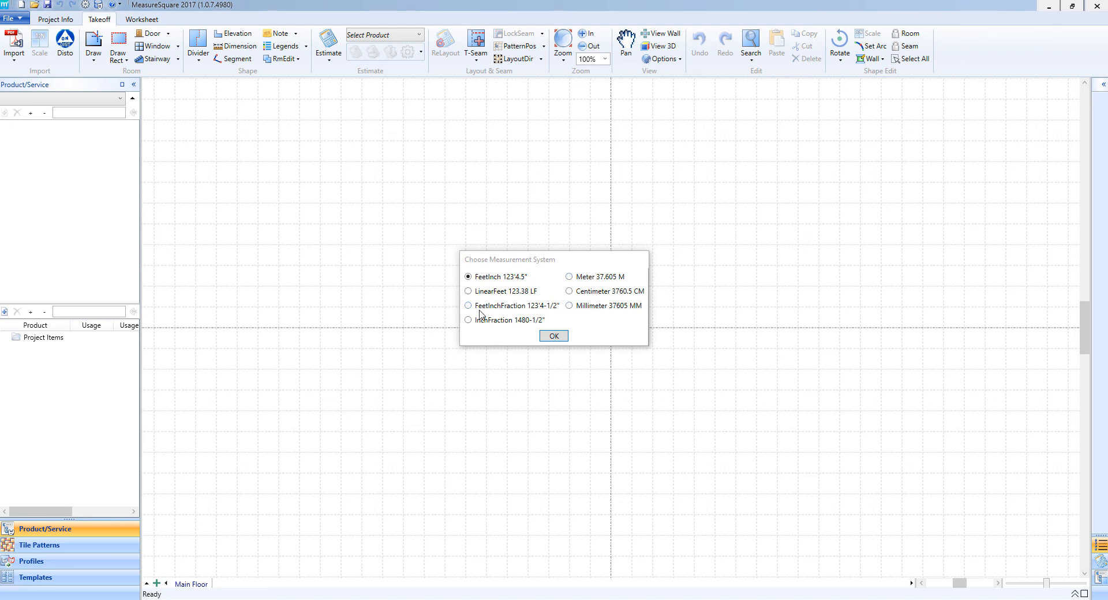
- Choose FeetInchFraction 123'4-1/2" as the measurement system and confirm
{"action": "left_click", "coordinate": [468, 305]}
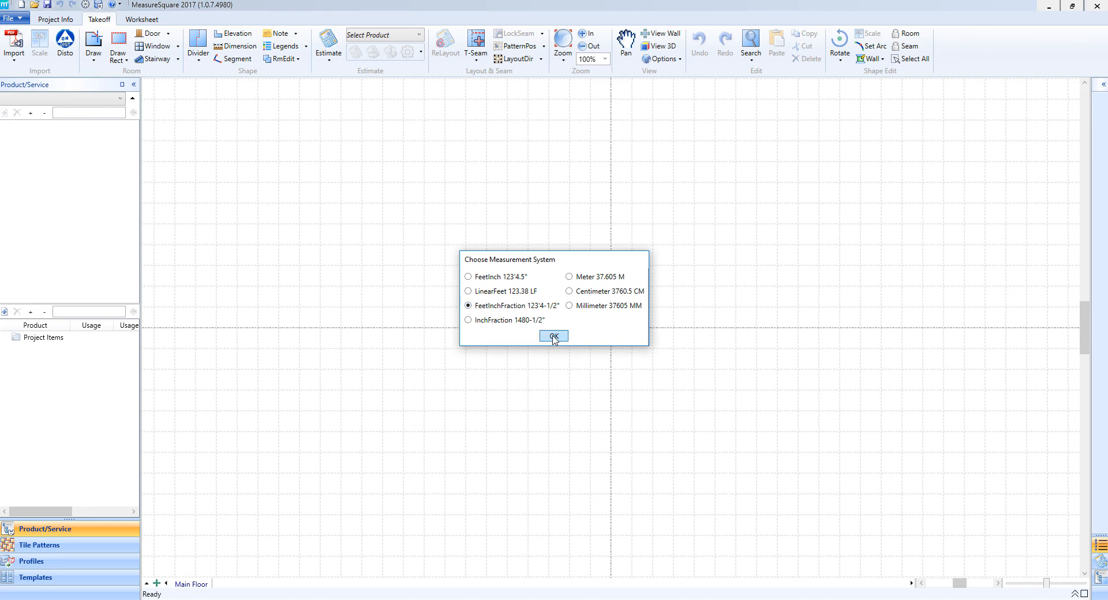
{"action": "left_click", "coordinate": [553, 335]}
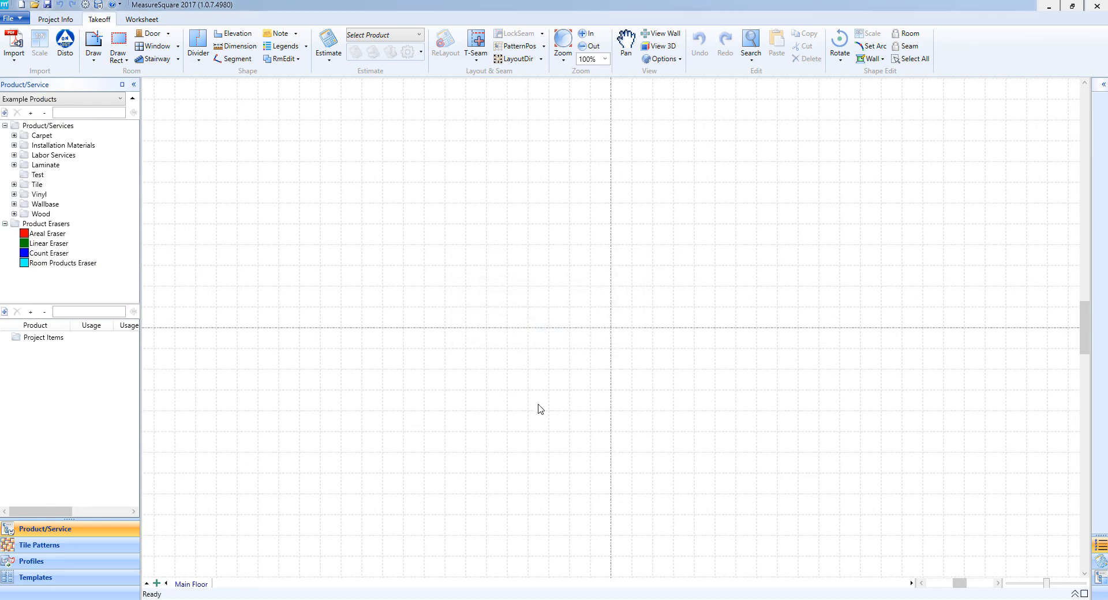
{"action": "mouse_move", "coordinate": [454, 326]}
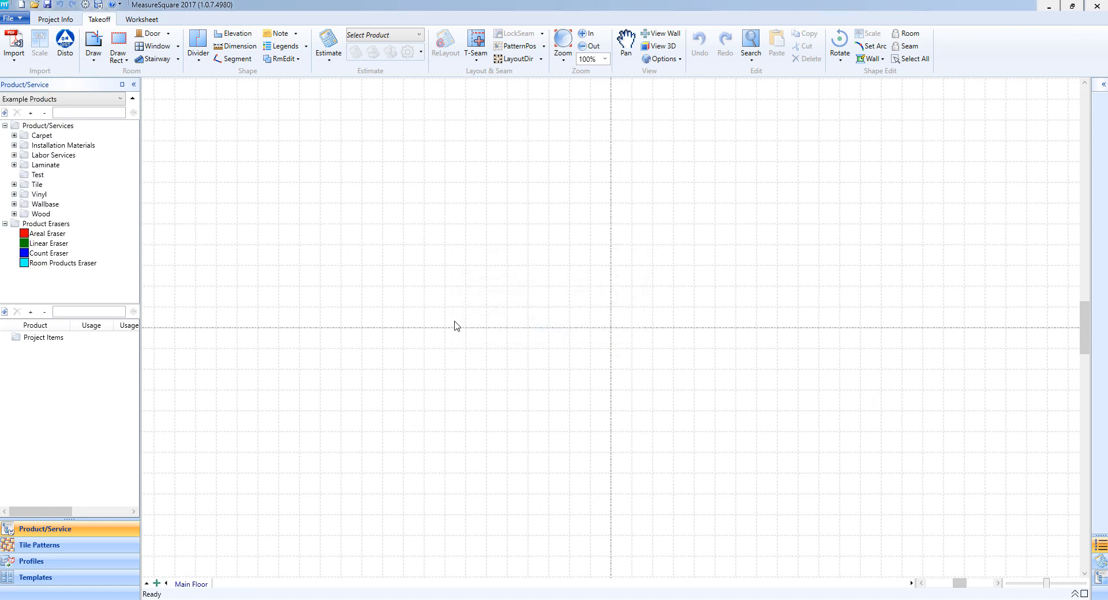